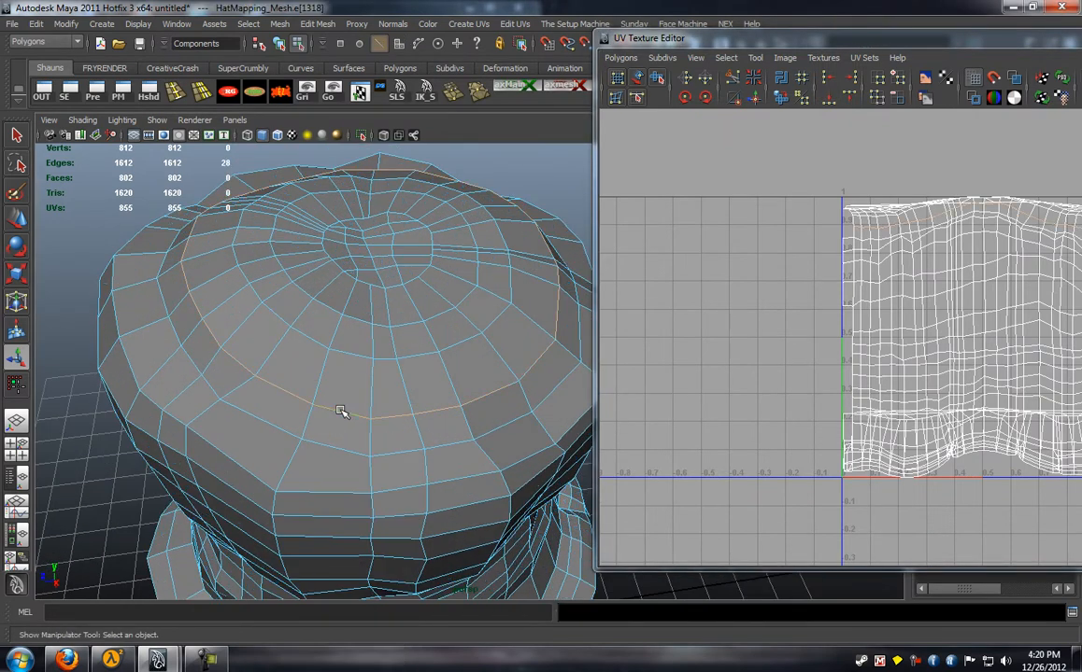
Select the edge loop running around the top of the hat crown
{"action": "left_click", "coordinate": [516, 23]}
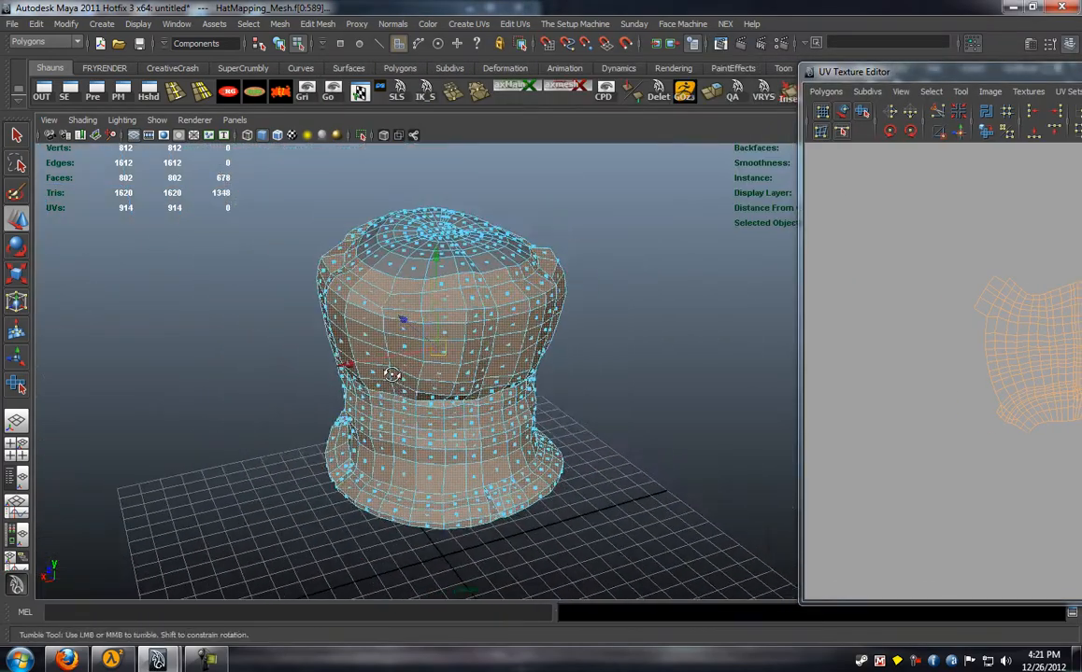
Apply Create UVs > Planar Mapping to the selected hat side faces
{"action": "left_click", "coordinate": [468, 23]}
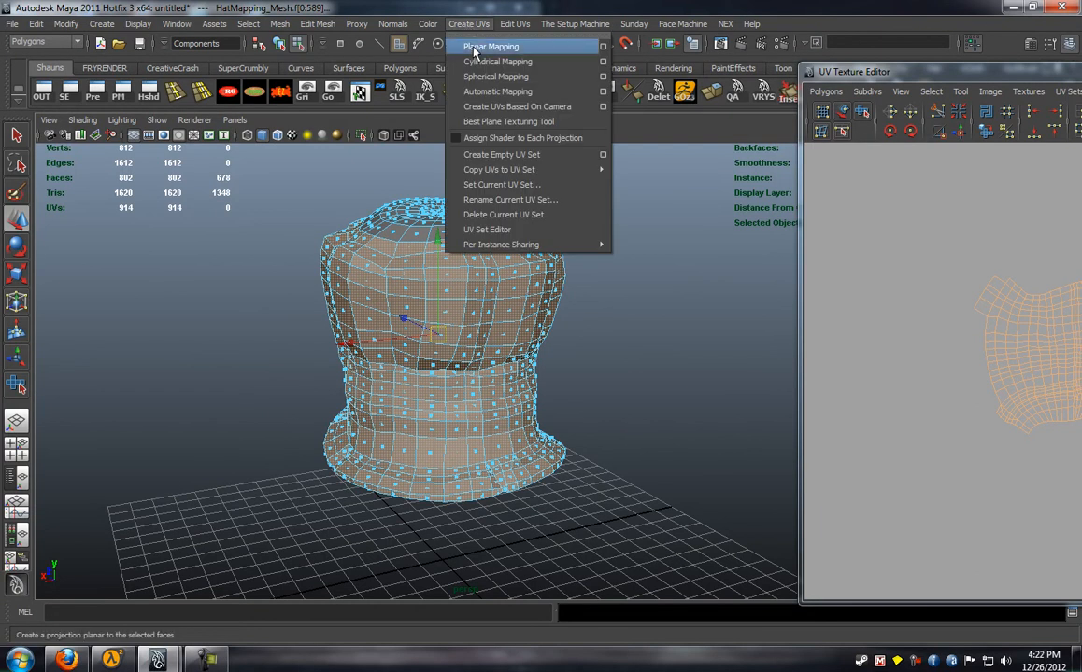
{"action": "left_click", "coordinate": [498, 61]}
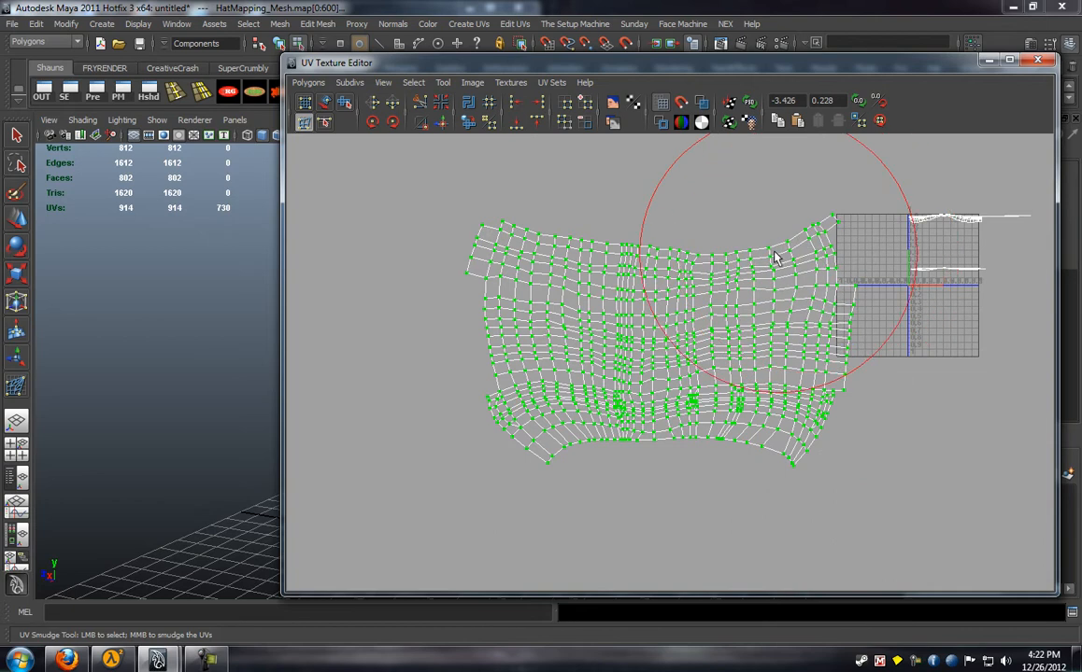
Smudge the top, left, right and lower border UVs of the side shell smoother
{"action": "left_click_drag", "start_coordinate": [776, 257], "coordinate": [523, 252]}
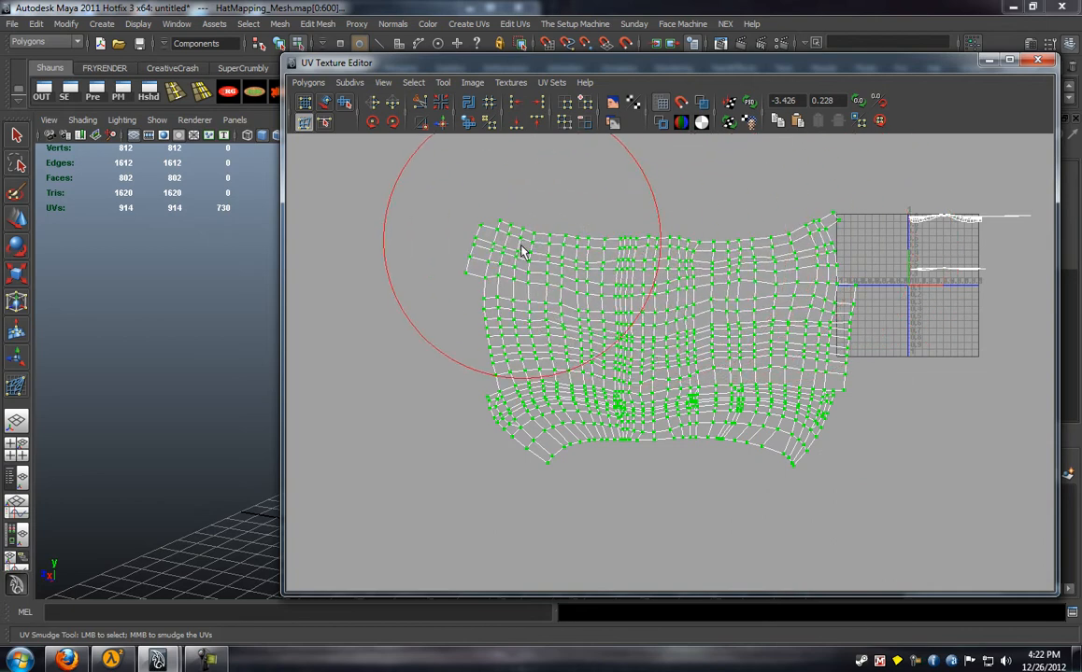
{"action": "left_click_drag", "start_coordinate": [523, 252], "coordinate": [499, 355]}
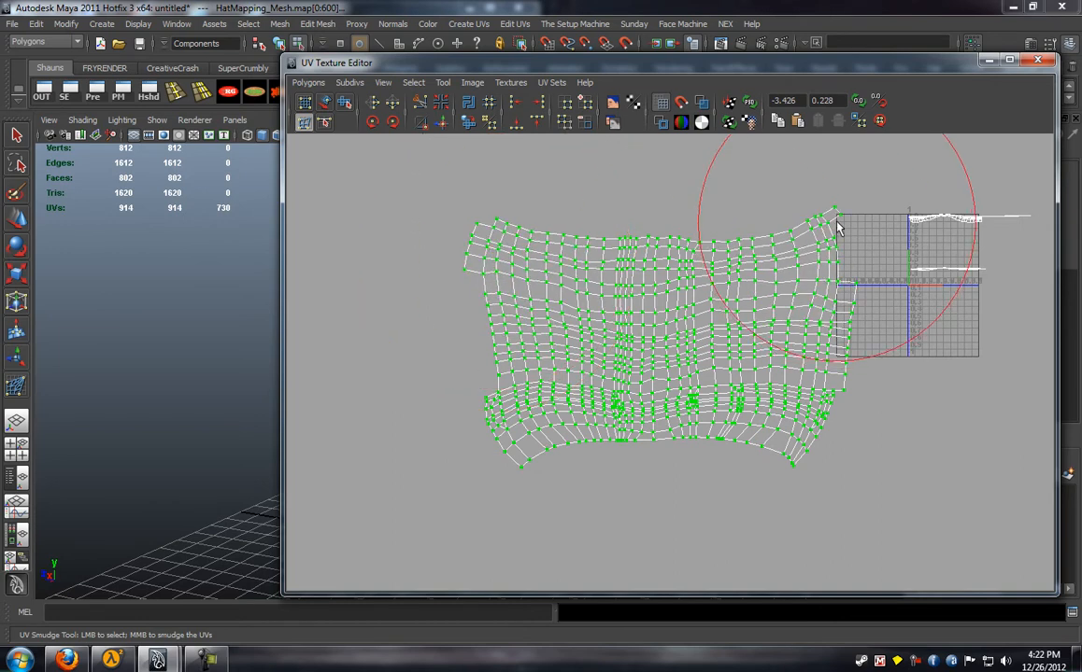
{"action": "left_click_drag", "start_coordinate": [836, 229], "coordinate": [820, 476]}
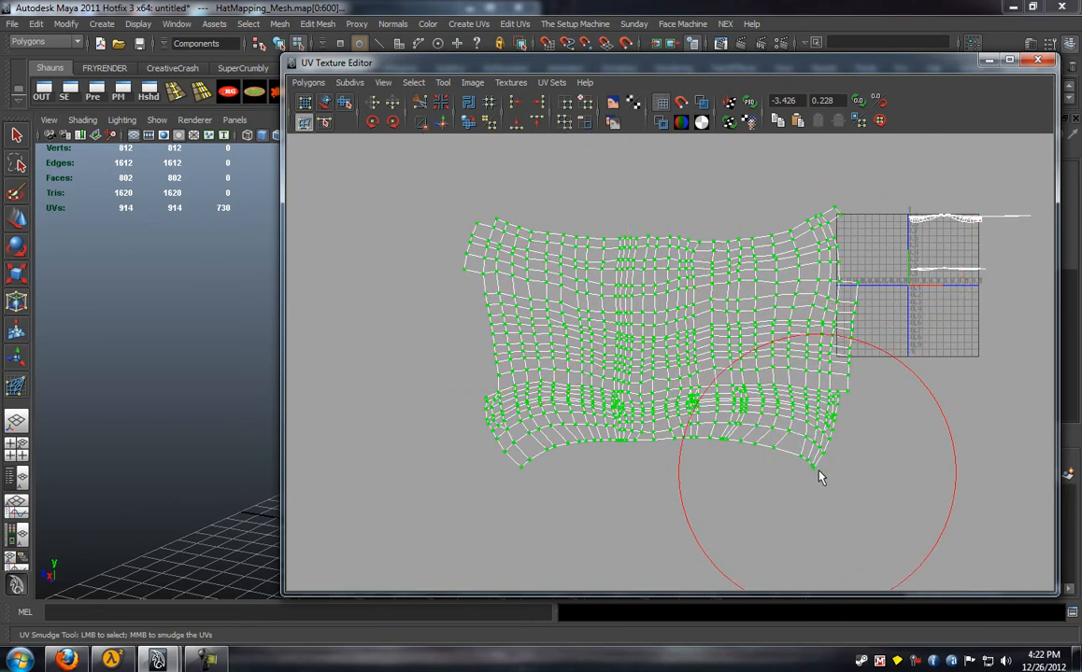
{"action": "left_click_drag", "start_coordinate": [820, 476], "coordinate": [526, 467]}
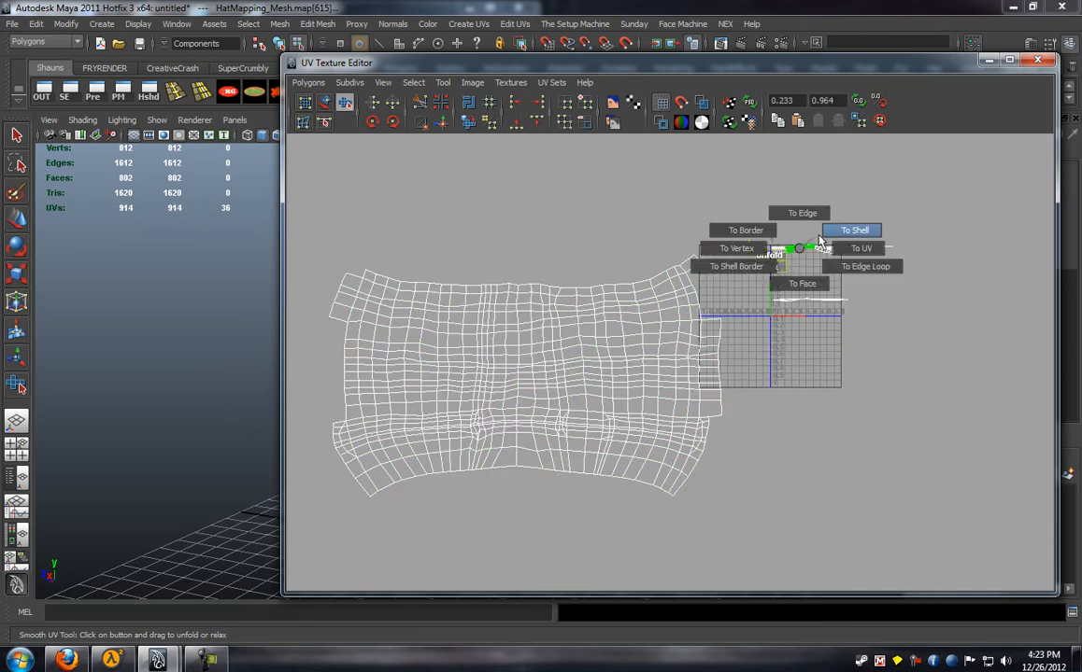
Expand the selection to the whole crown UV shell and bring up the UV marking menu
{"action": "left_click", "coordinate": [852, 230]}
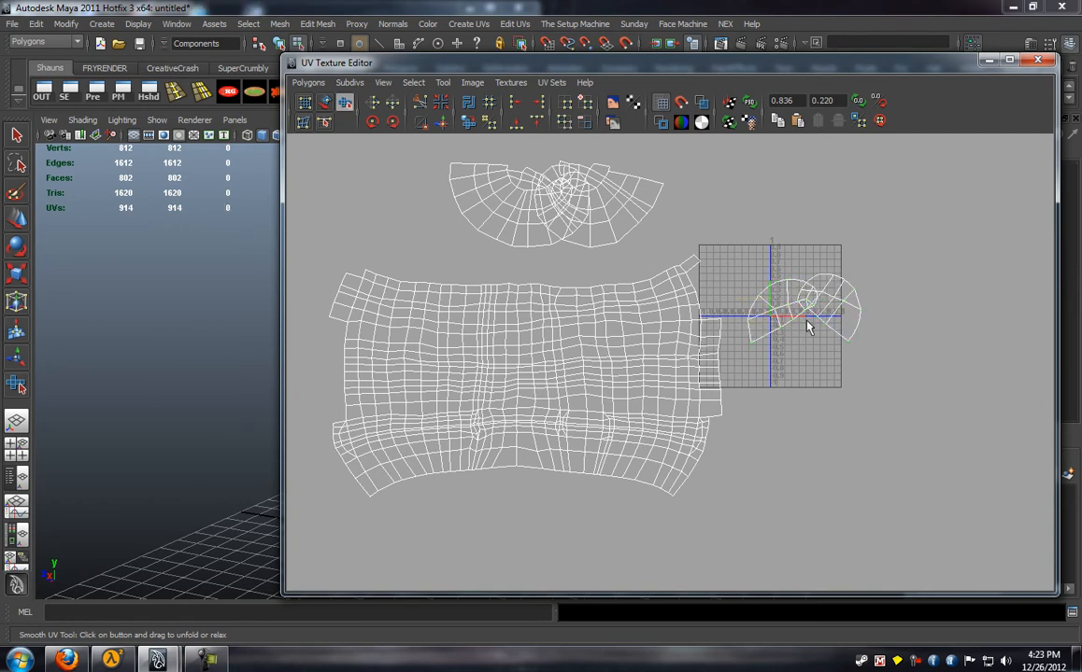
{"action": "right_click", "coordinate": [812, 299]}
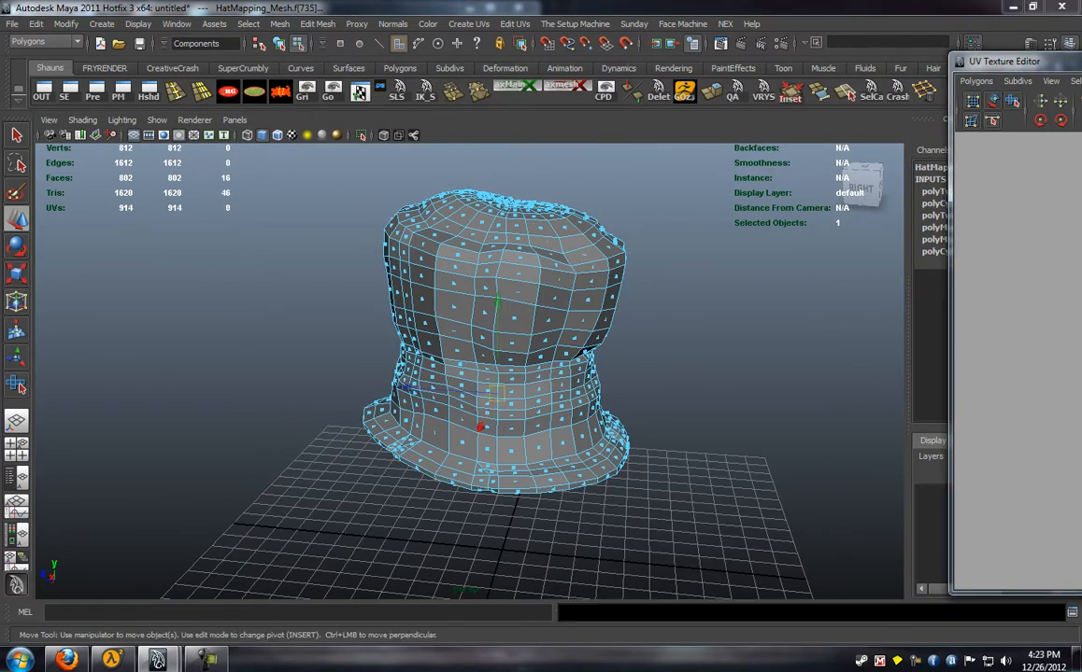
Select the hat's top faces and bring up the Create UVs projection menu
{"action": "left_click", "coordinate": [468, 24]}
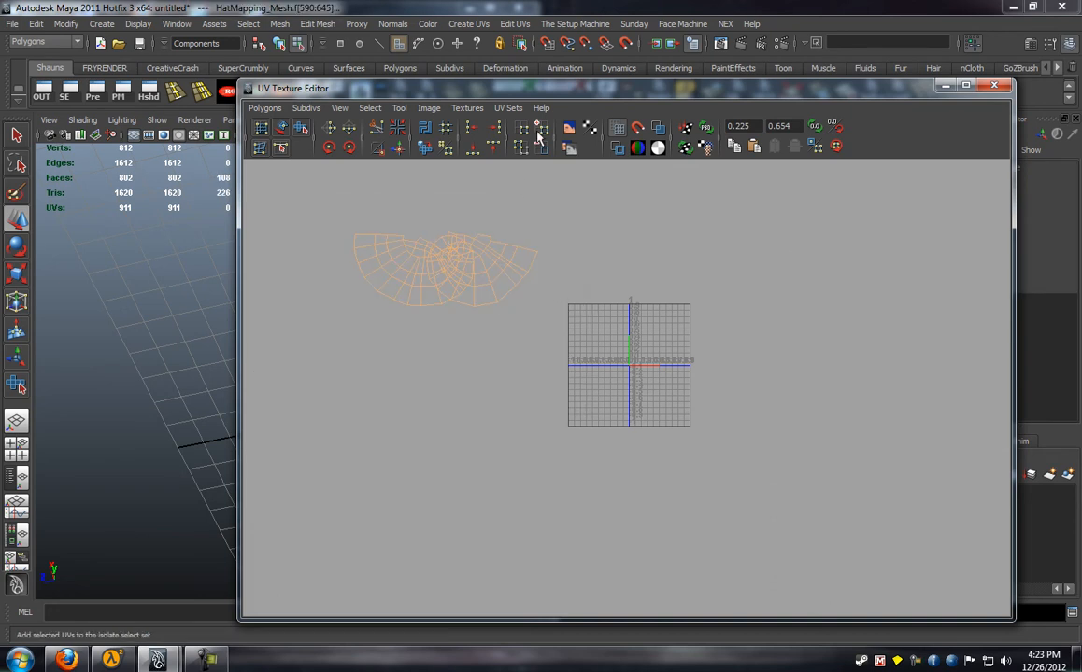
{"action": "left_click", "coordinate": [469, 23]}
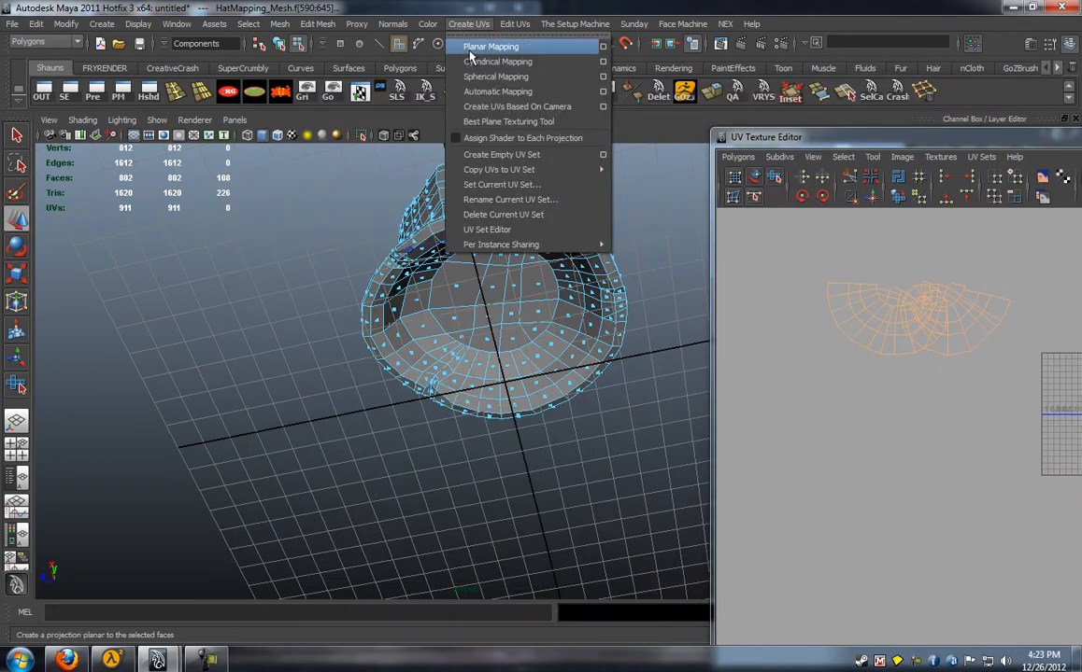
Planar-map the top faces and move the new round shell beside the others
{"action": "left_click", "coordinate": [490, 46]}
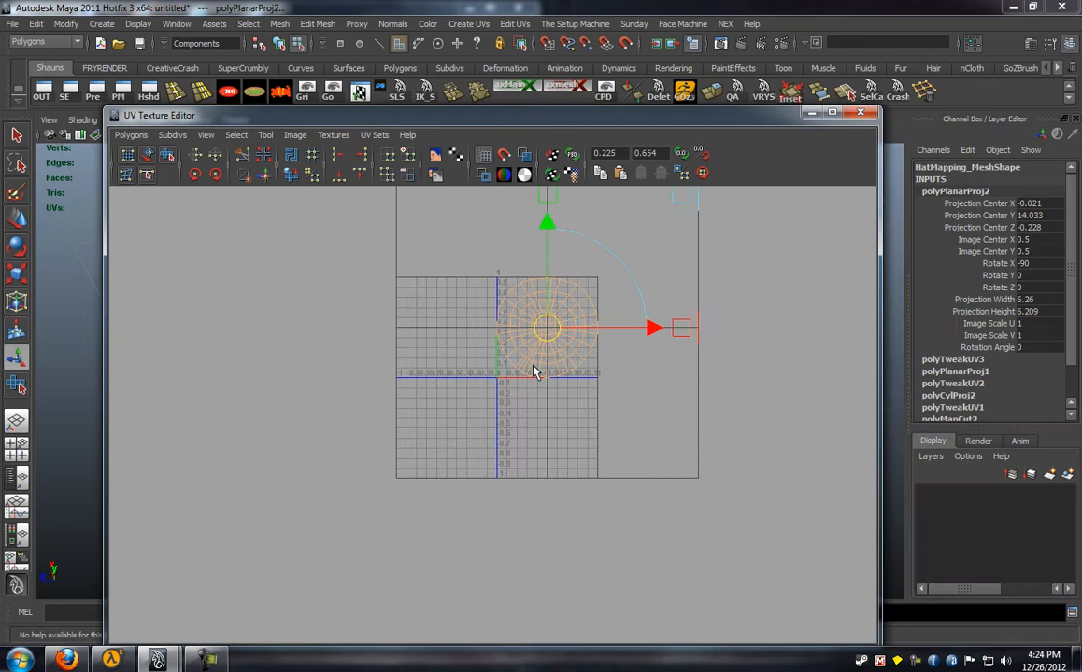
{"action": "left_click", "coordinate": [294, 135]}
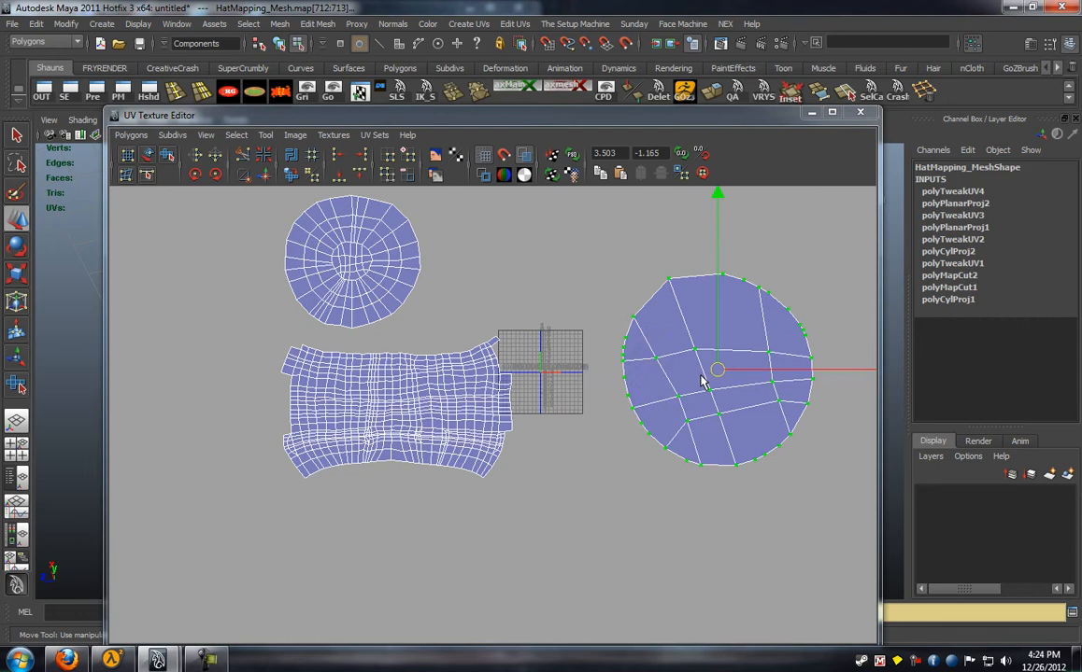
{"action": "left_click_drag", "start_coordinate": [714, 369], "coordinate": [531, 299]}
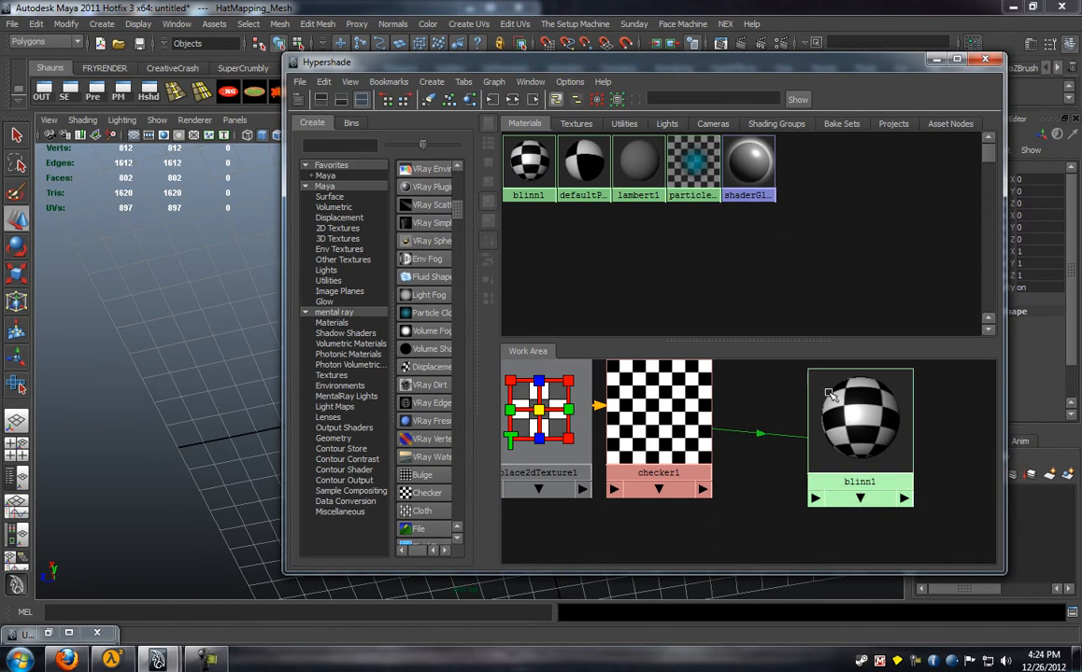
Select the checker-textured blinn material in Hypershade
{"action": "left_click", "coordinate": [859, 420]}
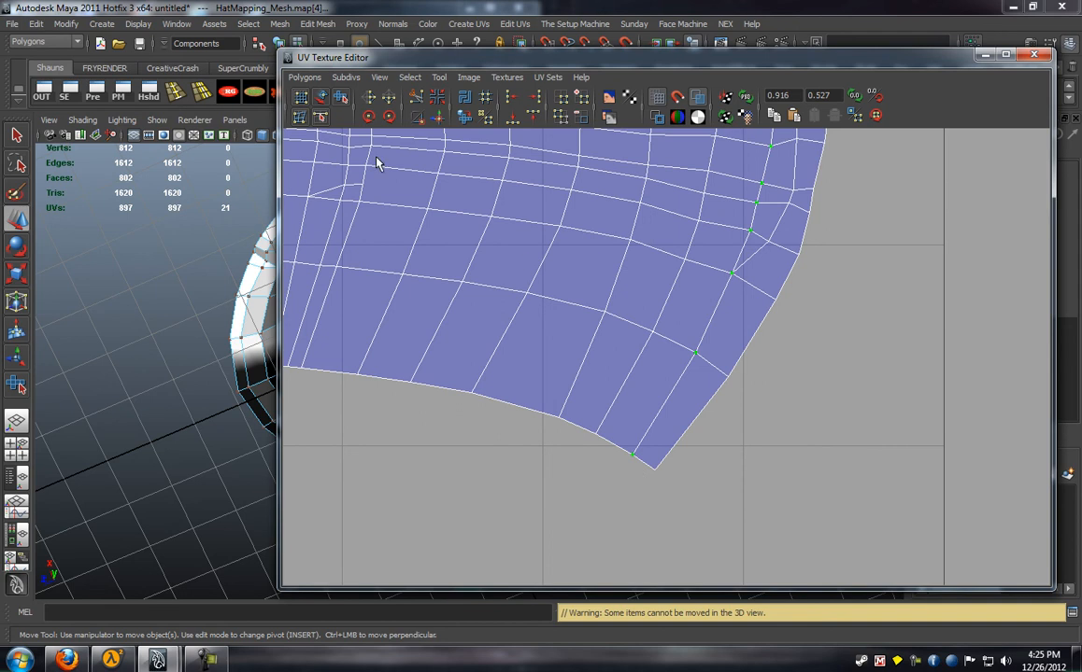
Cut UV edges to detach a thin strip, move it off the band, and enter Edge mode
{"action": "left_click", "coordinate": [304, 77]}
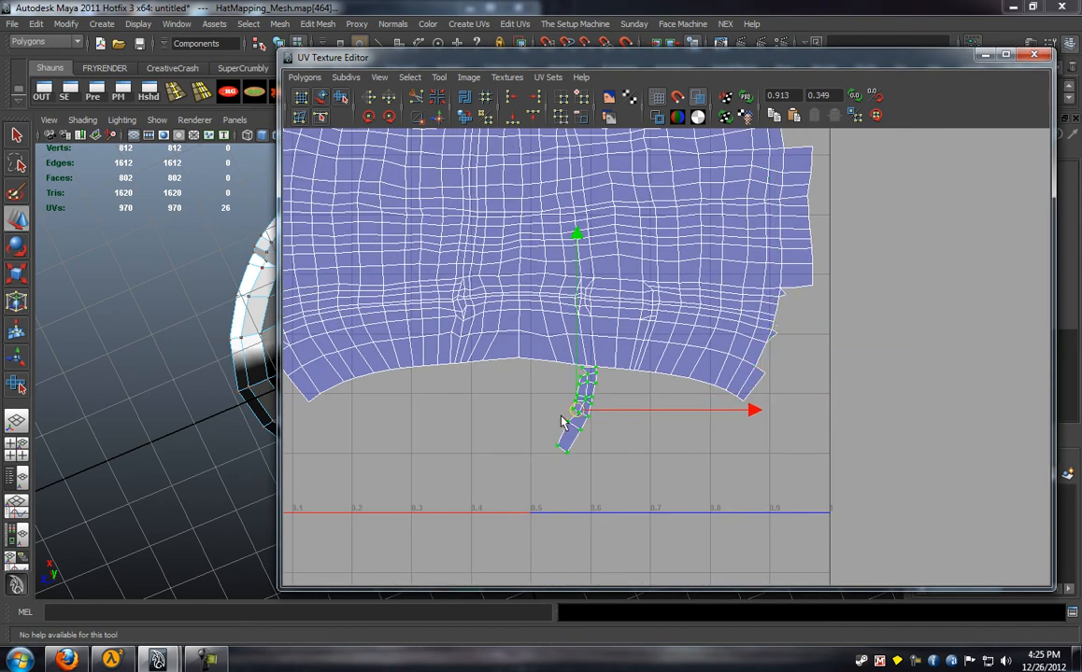
{"action": "left_click_drag", "start_coordinate": [575, 411], "coordinate": [846, 383]}
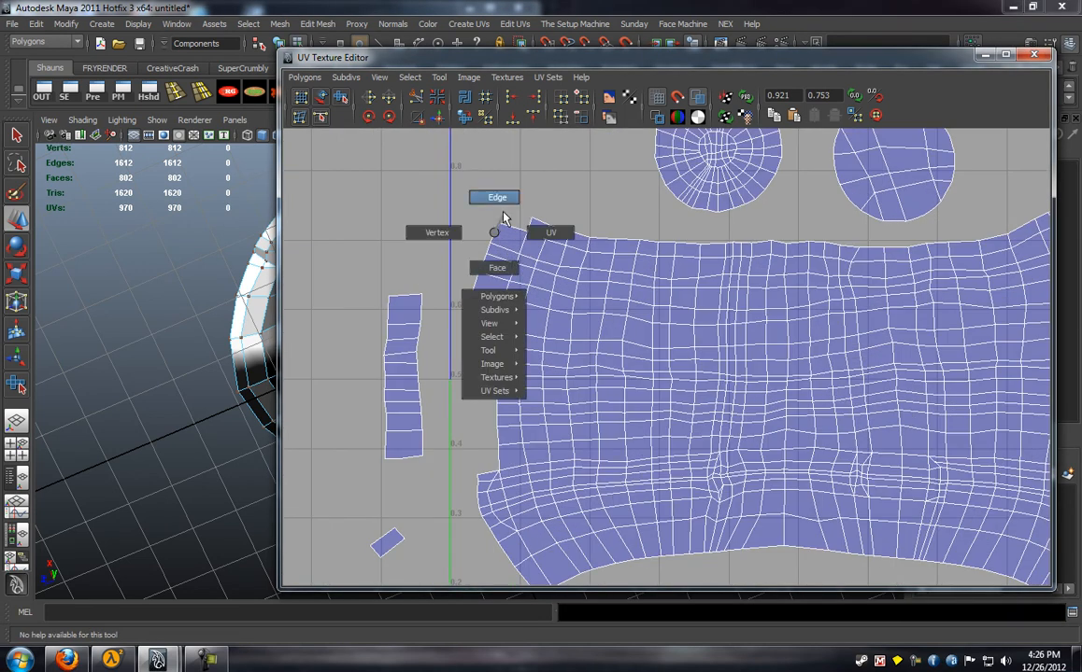
{"action": "left_click", "coordinate": [496, 197]}
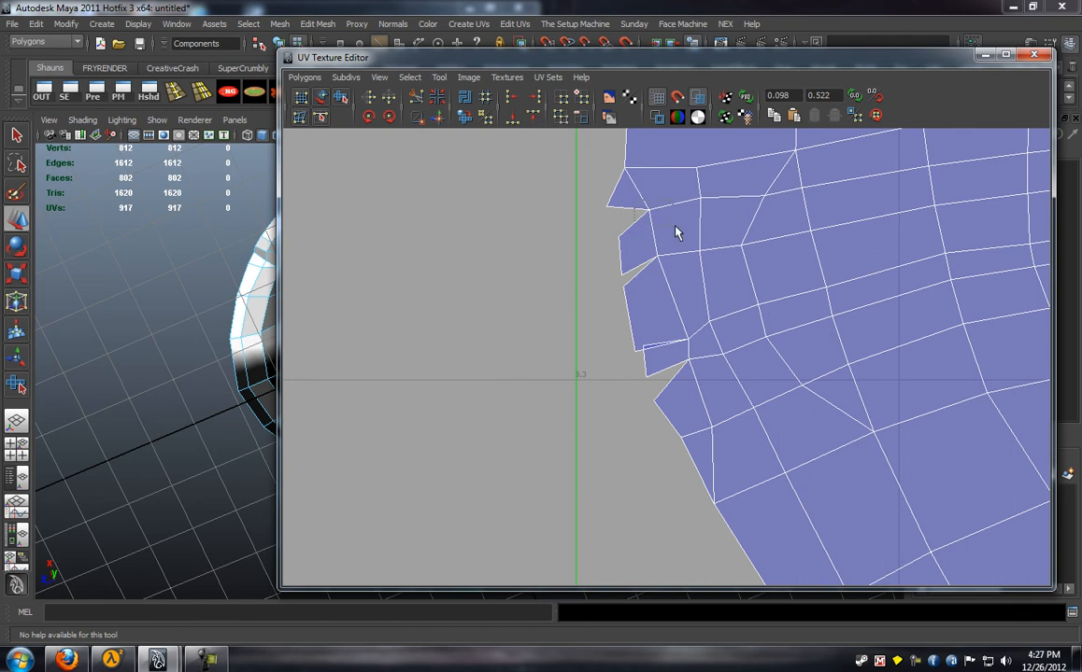
Select the five jagged border edges on the band shell's left side
{"action": "left_click", "coordinate": [649, 348]}
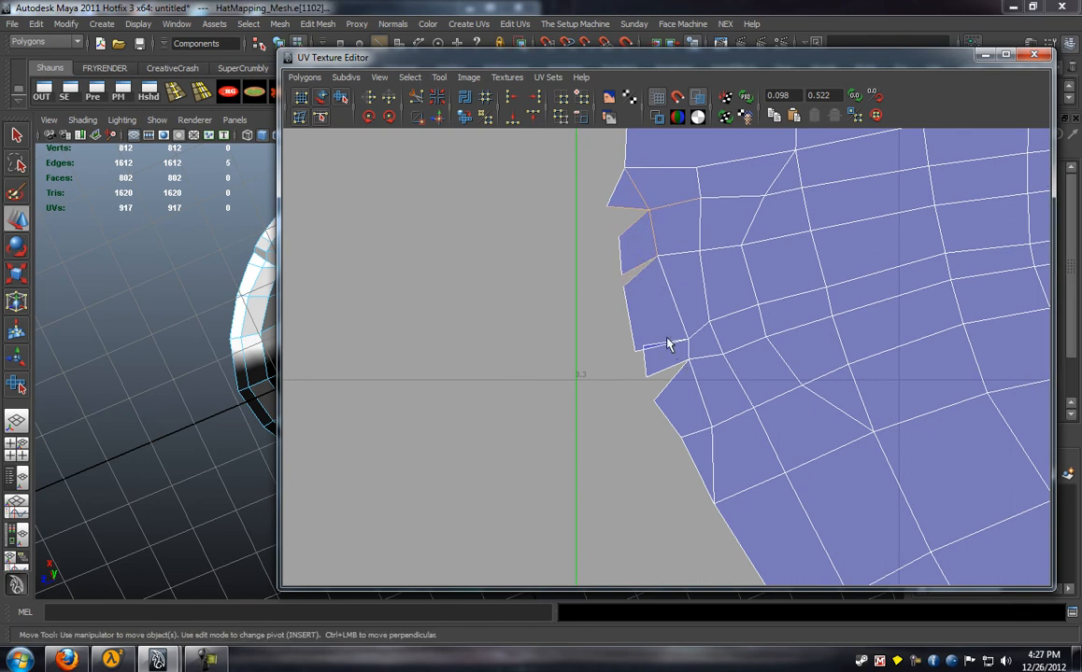